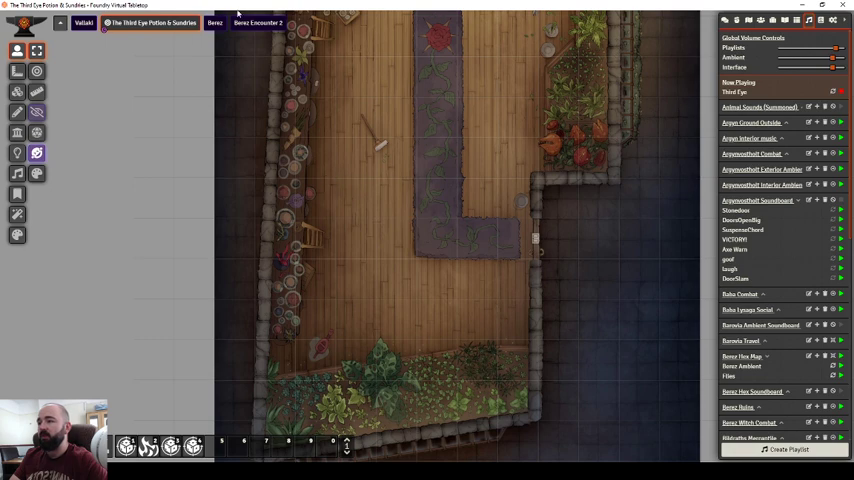
- Review the shop scene's configuration settings from the navigation bar
{"action": "left_click", "coordinate": [150, 22]}
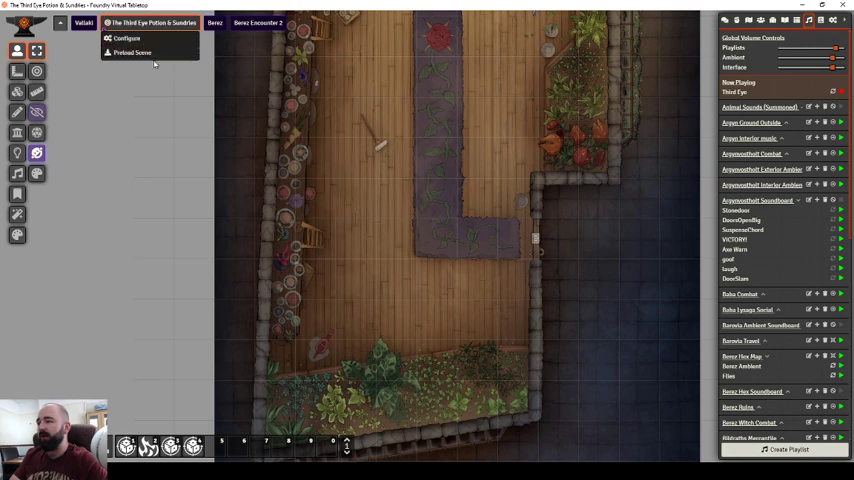
{"action": "left_click", "coordinate": [126, 38]}
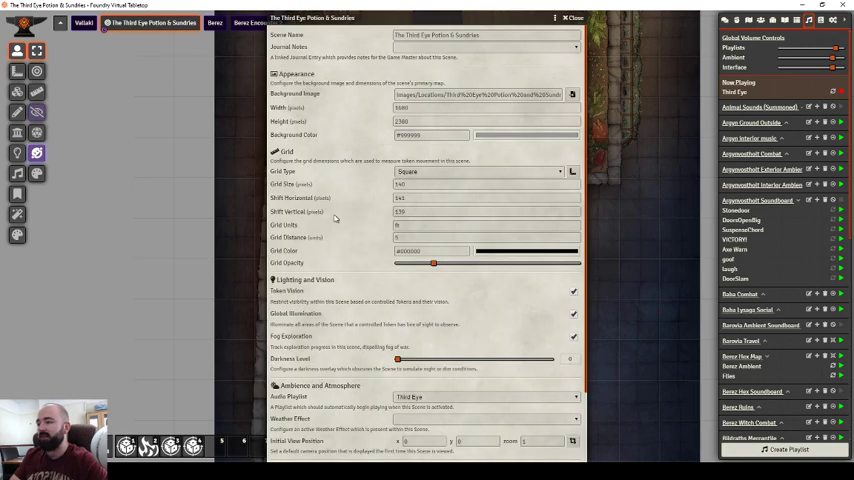
{"action": "scroll", "scroll_direction": "down", "scroll_amount": 3}
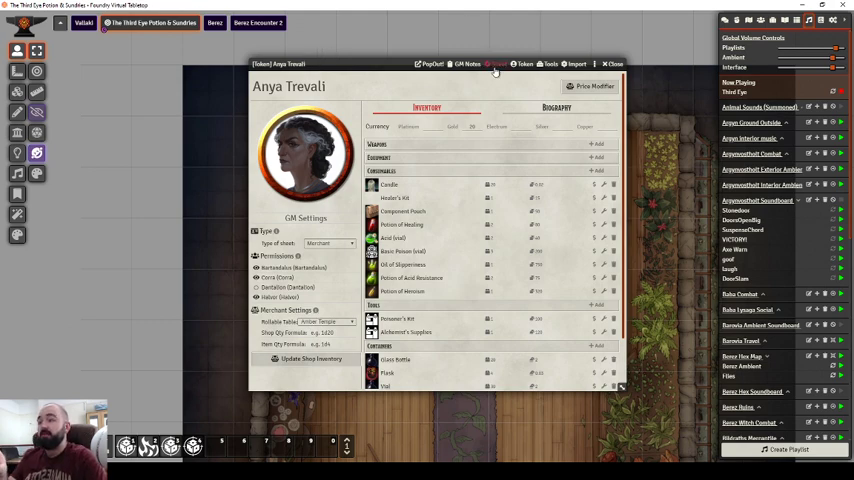
- Inspect Anya Trevali's Merchant Settings and narrow her inventory to one item category
{"action": "left_click", "coordinate": [496, 64]}
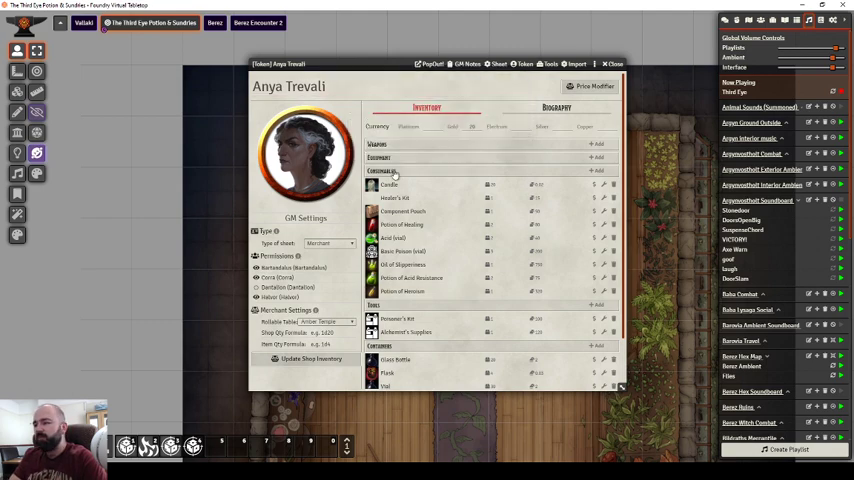
{"action": "mouse_move", "coordinate": [308, 276]}
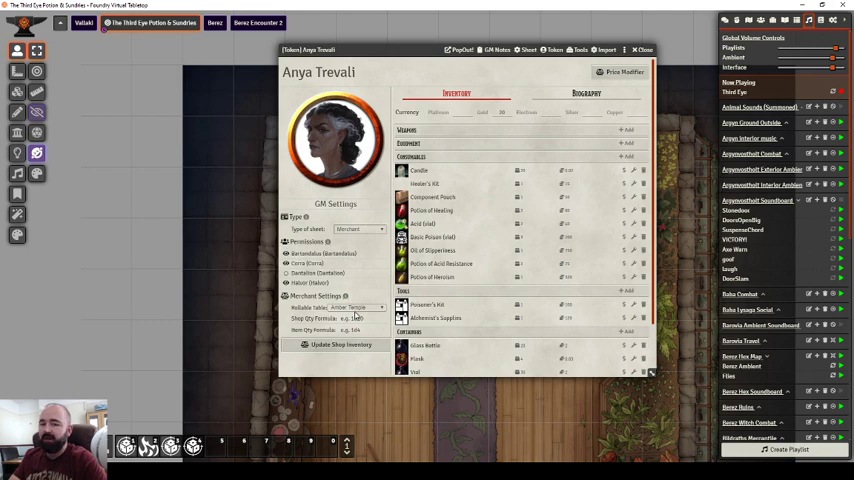
{"action": "mouse_move", "coordinate": [276, 312]}
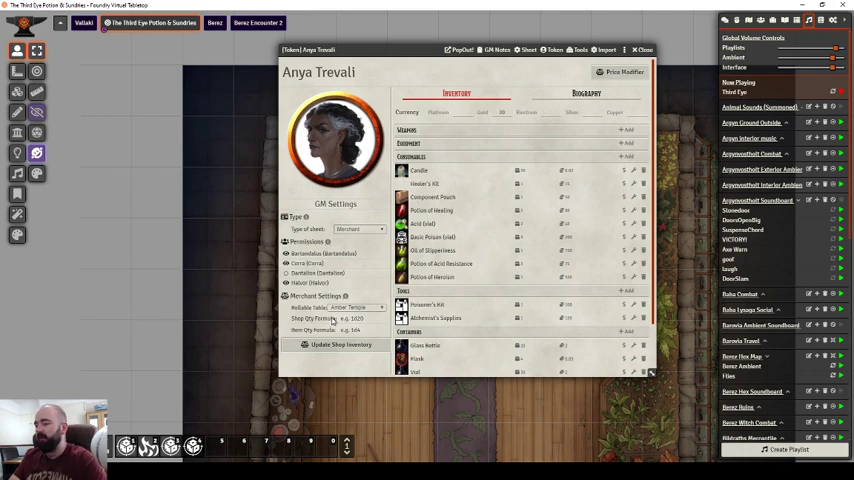
{"action": "left_click", "coordinate": [360, 318]}
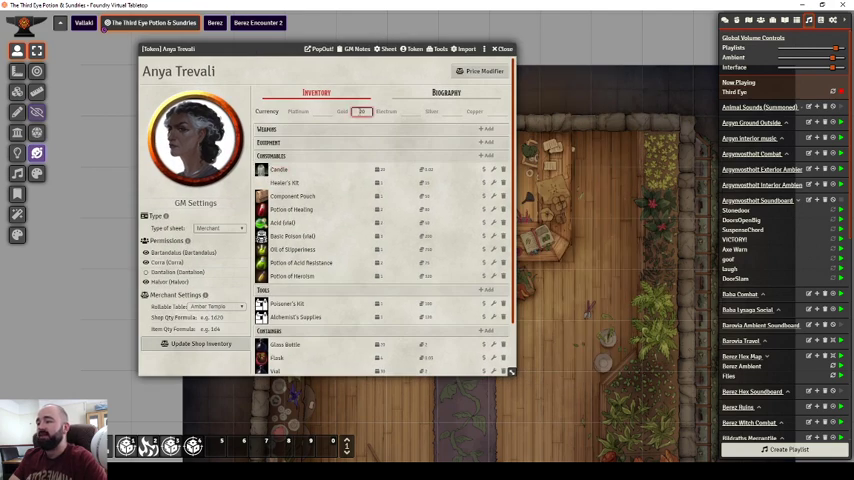
{"action": "scroll", "scroll_direction": "down", "scroll_amount": 3}
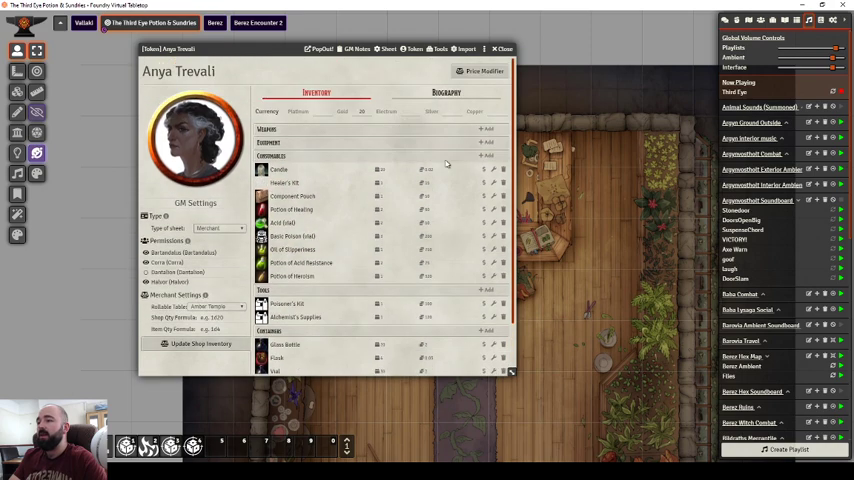
{"action": "left_click", "coordinate": [448, 92]}
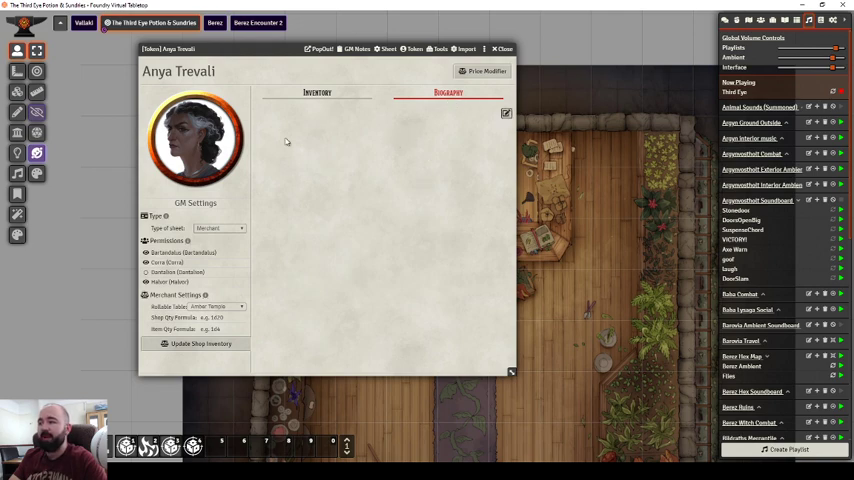
{"action": "mouse_move", "coordinate": [400, 136]}
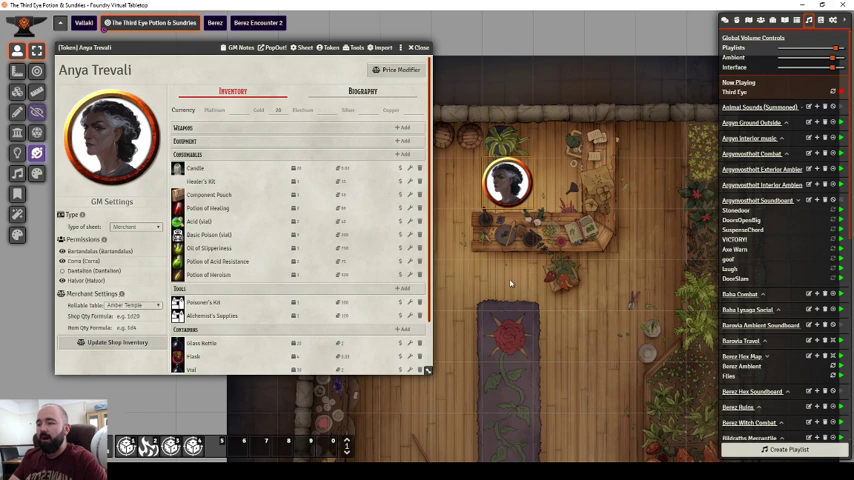
{"action": "mouse_move", "coordinate": [496, 268]}
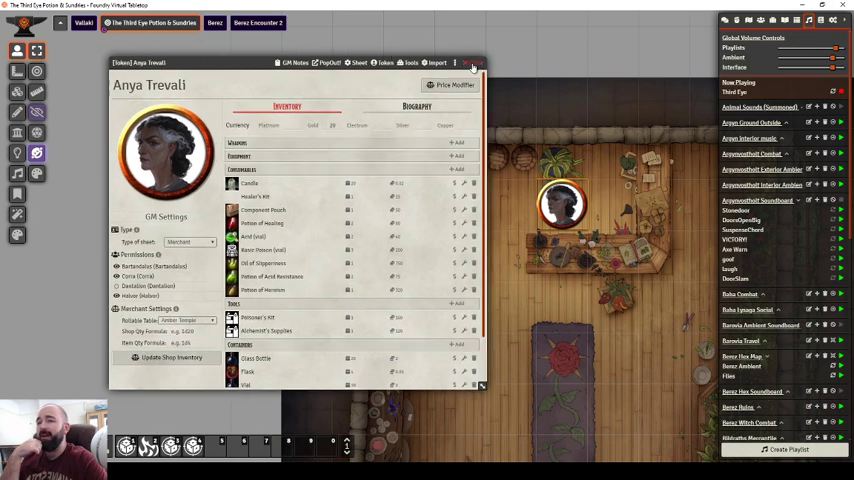
- View another shop scene from the Scenes sidebar and browse Ornis Tomescu's stock
{"action": "left_click", "coordinate": [748, 20]}
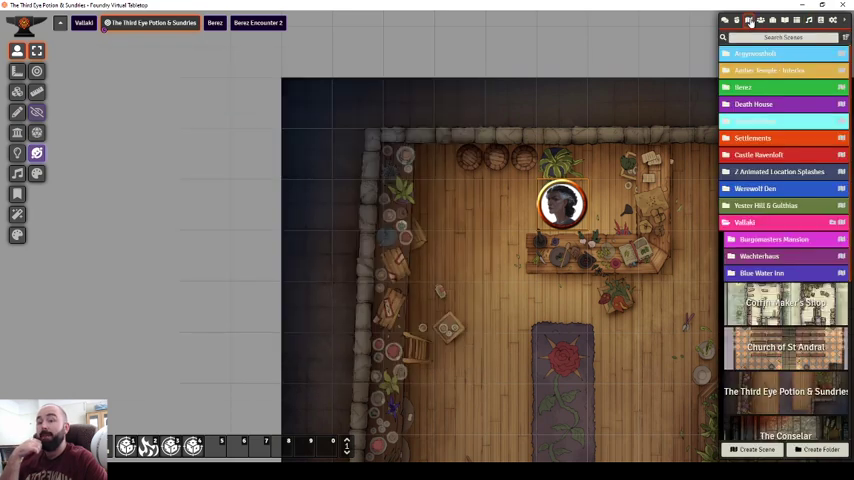
{"action": "scroll", "scroll_direction": "down", "scroll_amount": 3}
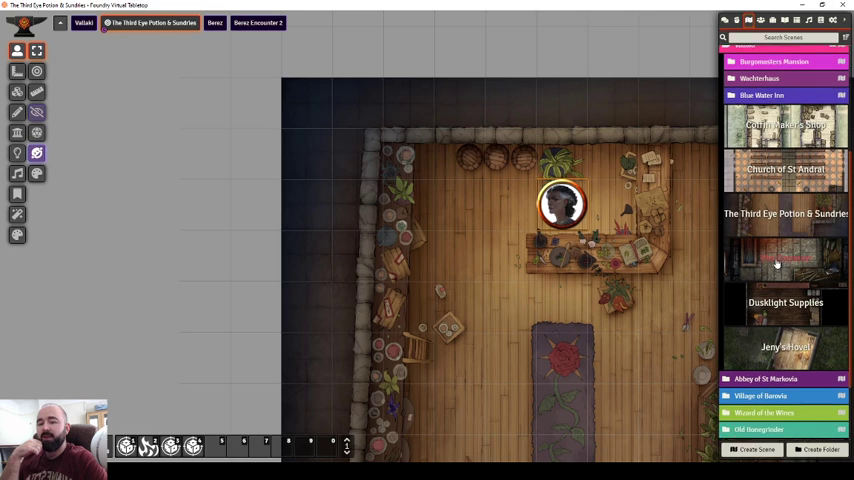
{"action": "right_click", "coordinate": [784, 258]}
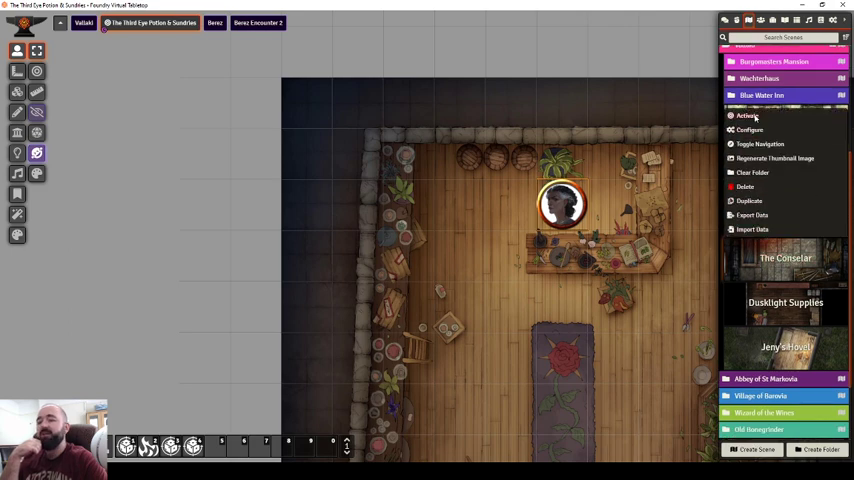
{"action": "left_click", "coordinate": [746, 116]}
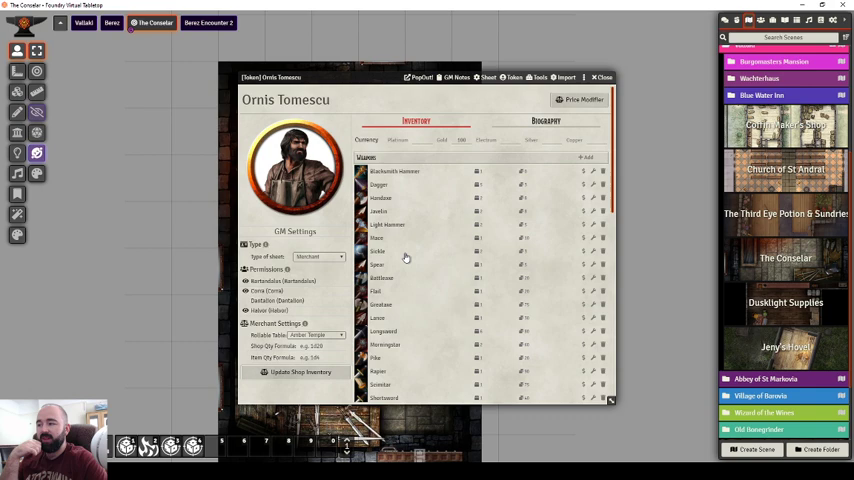
{"action": "scroll", "scroll_direction": "down", "scroll_amount": 3}
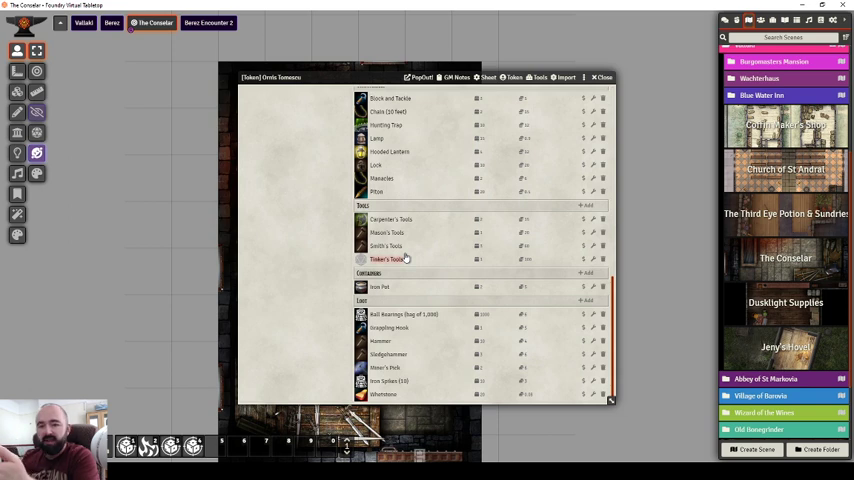
{"action": "mouse_move", "coordinate": [424, 260]}
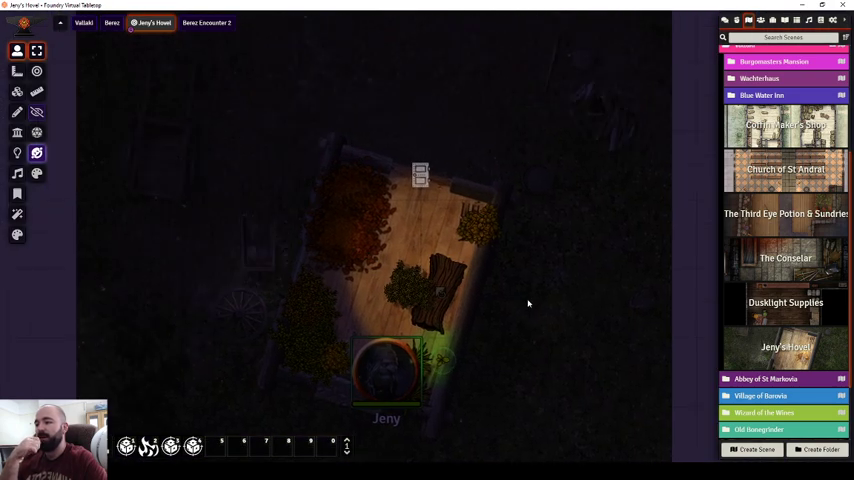
- Look over Jeny Greenteeth's vendor sheet, then bring up Manage Modules in Game Settings
{"action": "double_click", "coordinate": [386, 370]}
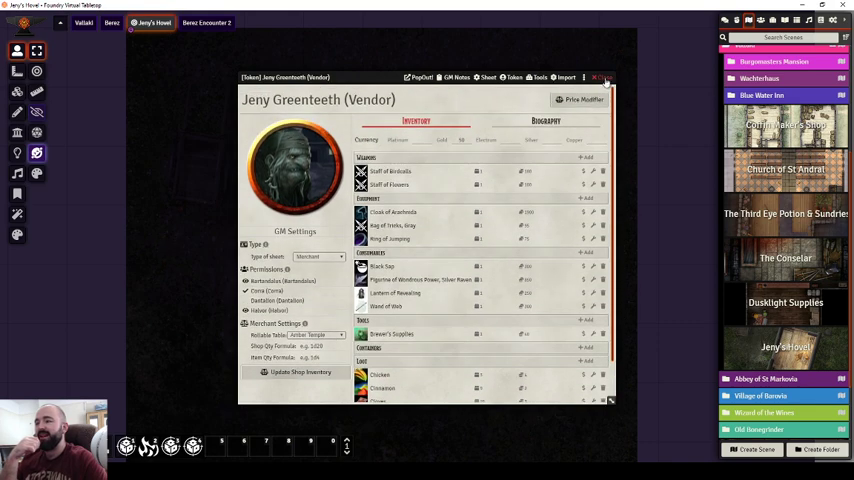
{"action": "left_click", "coordinate": [606, 76]}
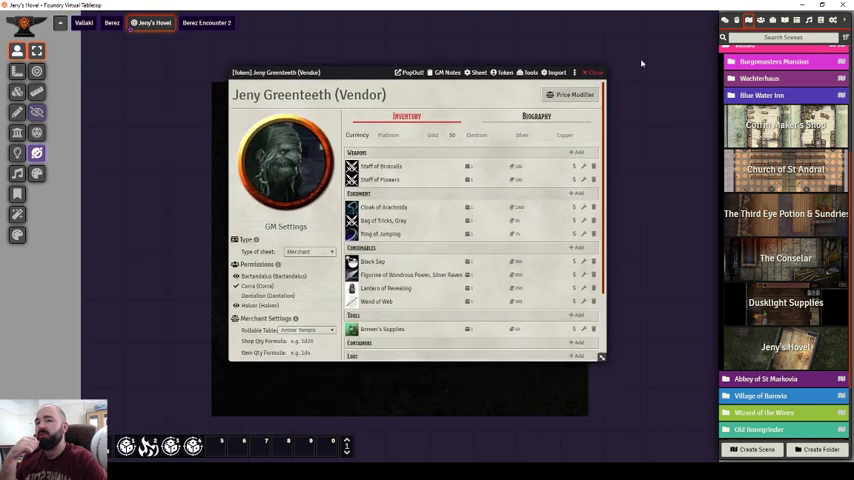
{"action": "left_click", "coordinate": [788, 148]}
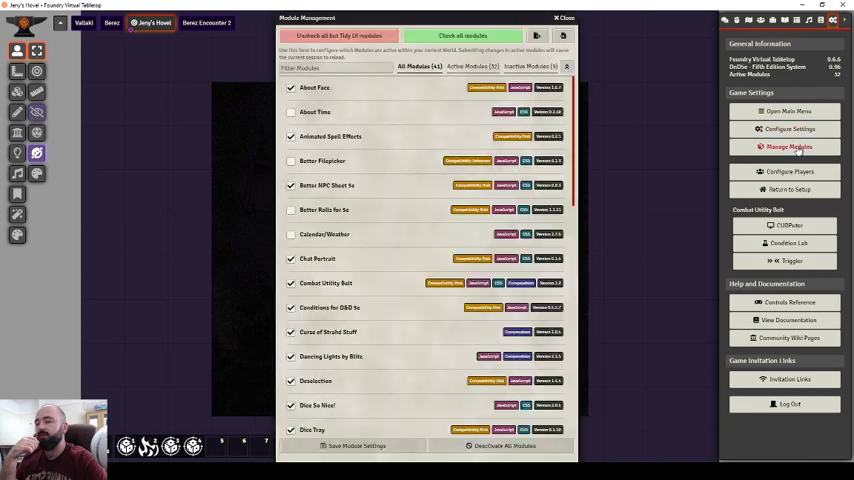